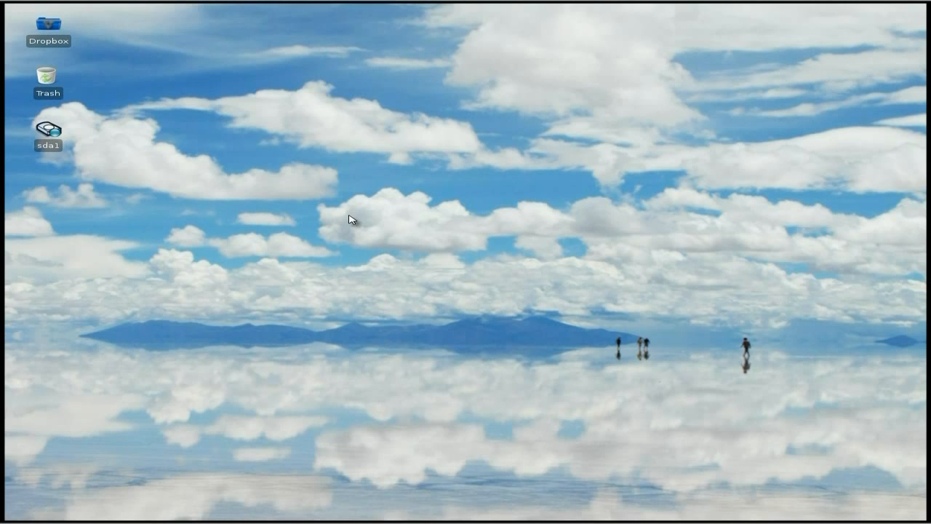
pyautogui.moveTo(362, 230)
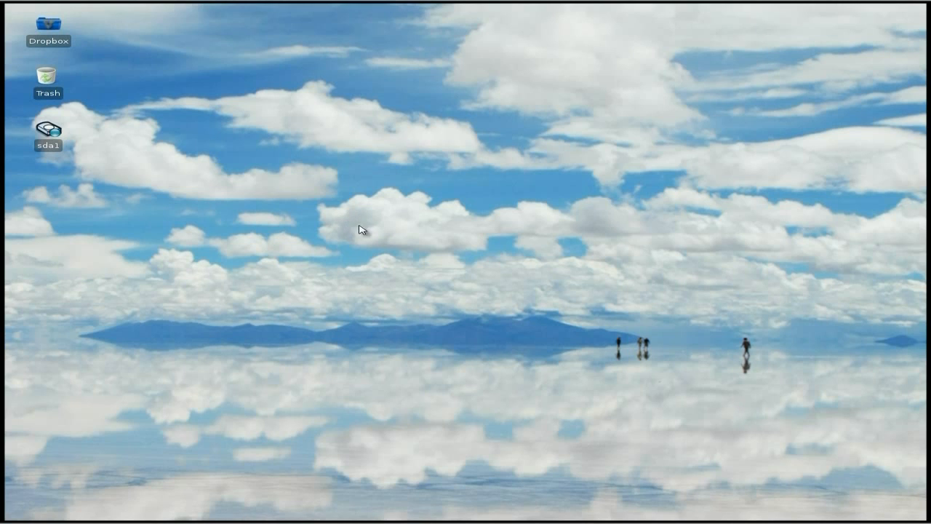
pyautogui.moveTo(201, 209)
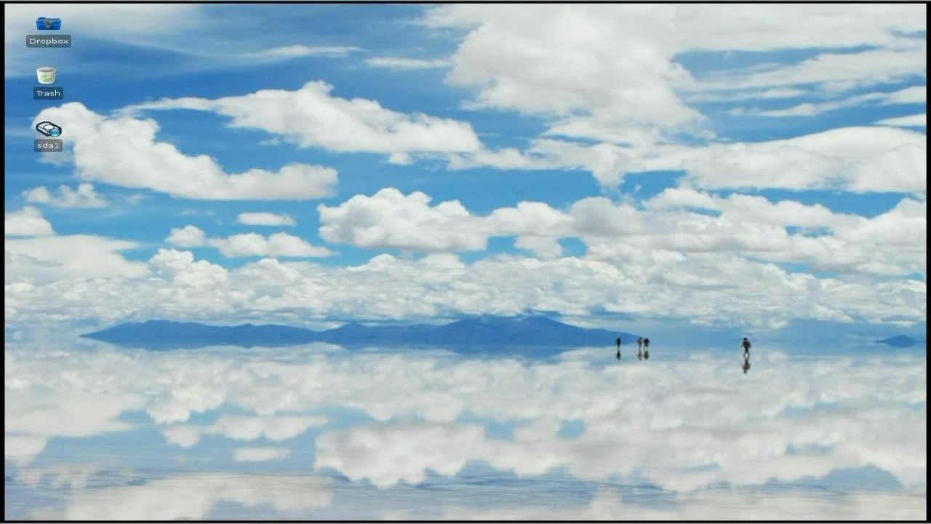
pyautogui.moveTo(365, 278)
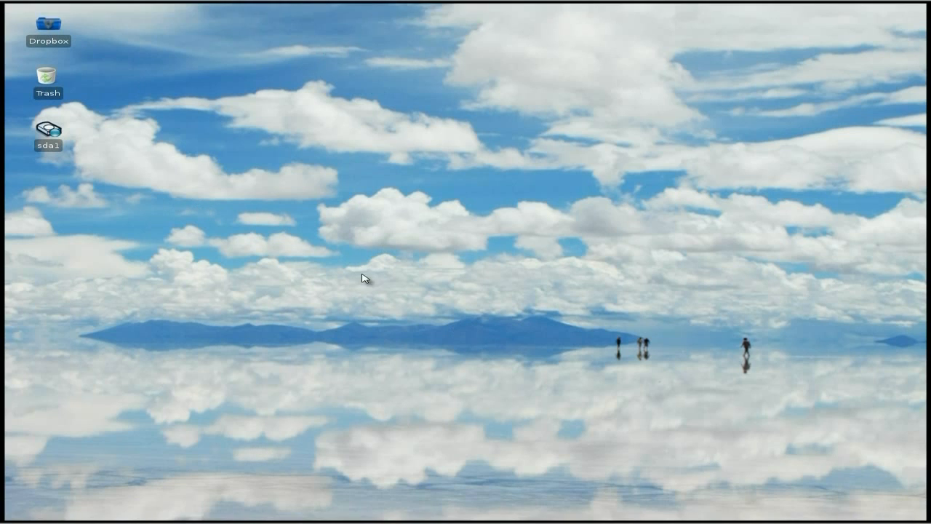
pyautogui.moveTo(608, 375)
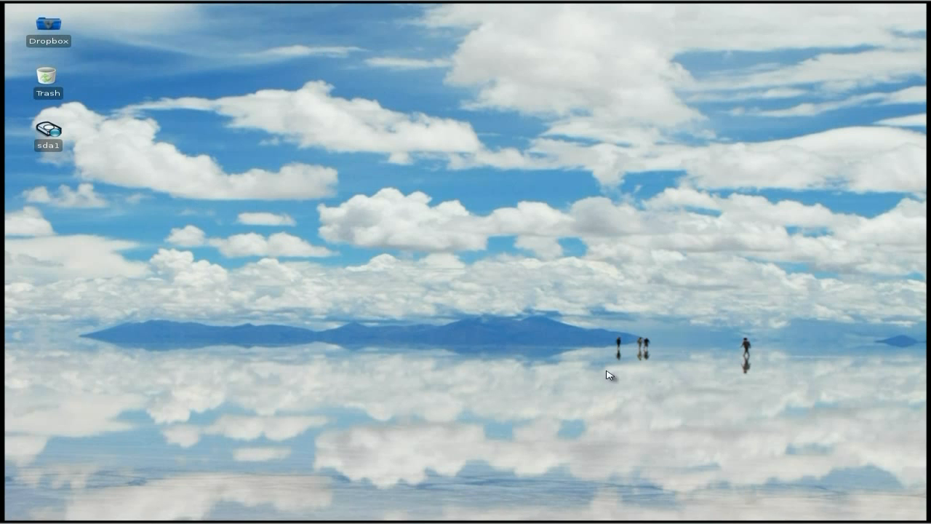
pyautogui.moveTo(798, 367)
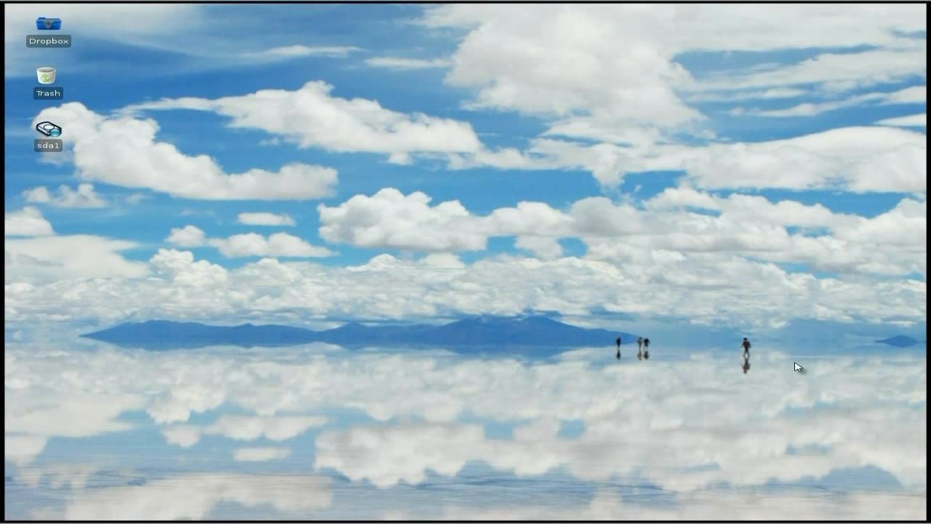
pyautogui.moveTo(701, 385)
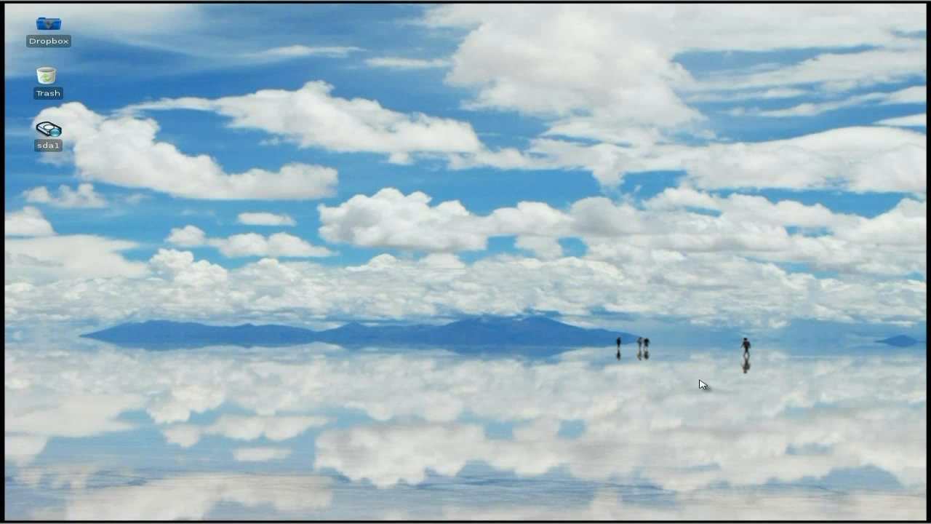
pyautogui.moveTo(410, 234)
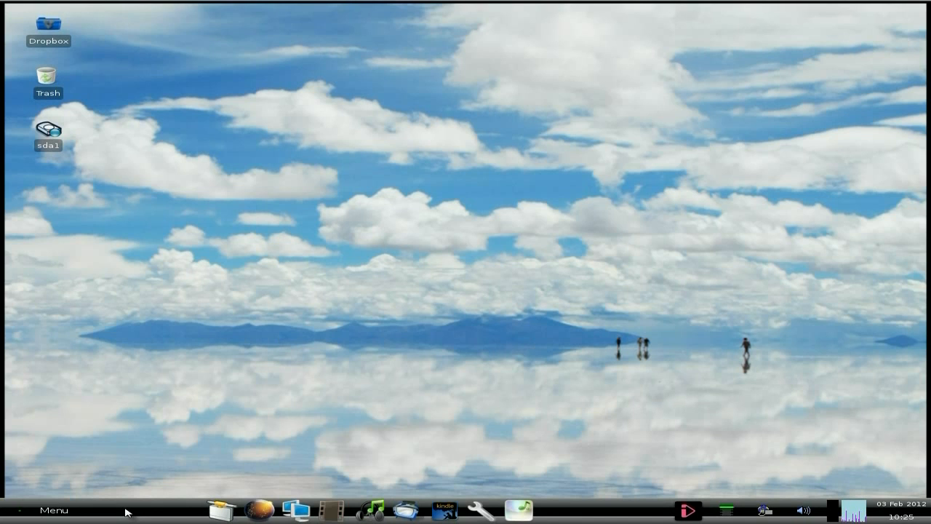
pyautogui.moveTo(213, 509)
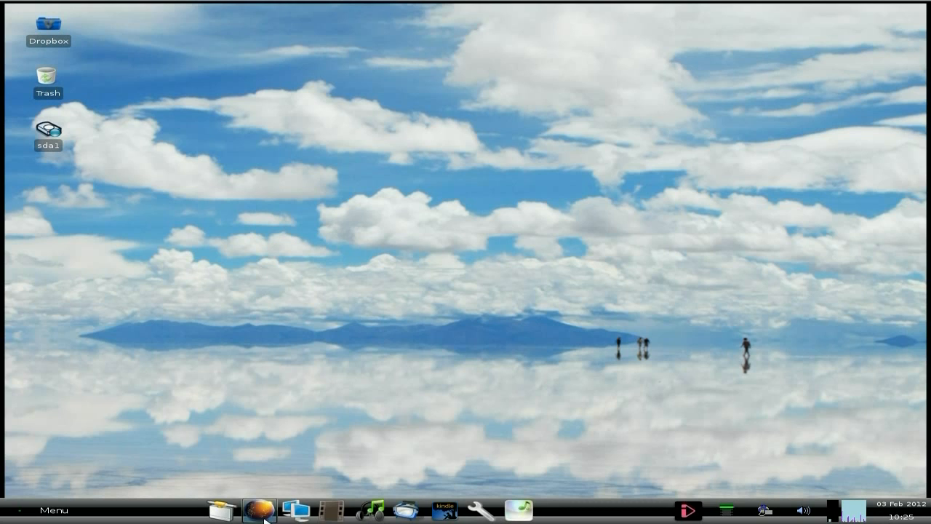
pyautogui.moveTo(299, 508)
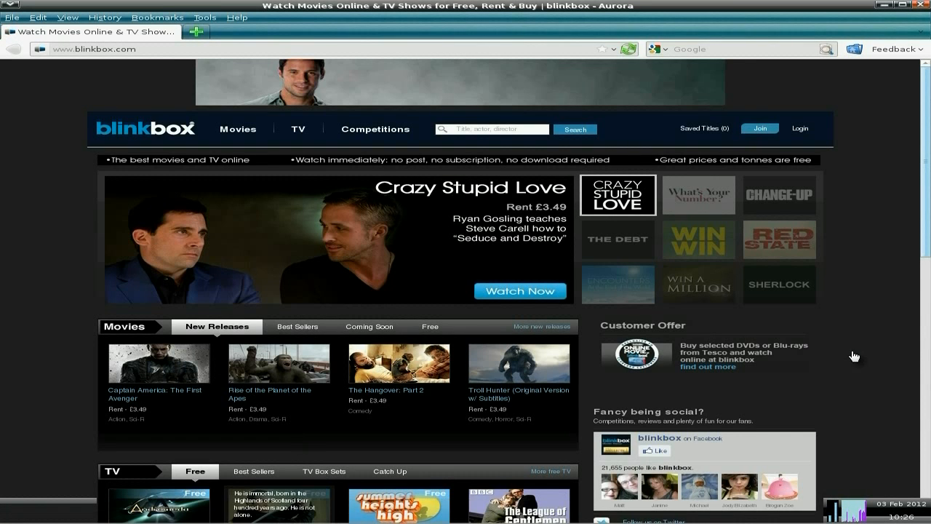
# Step: Show the Free films in the blinkbox Movies section, browsing titles like Amsterdam Heavy and Redline
pyautogui.scroll(-3)
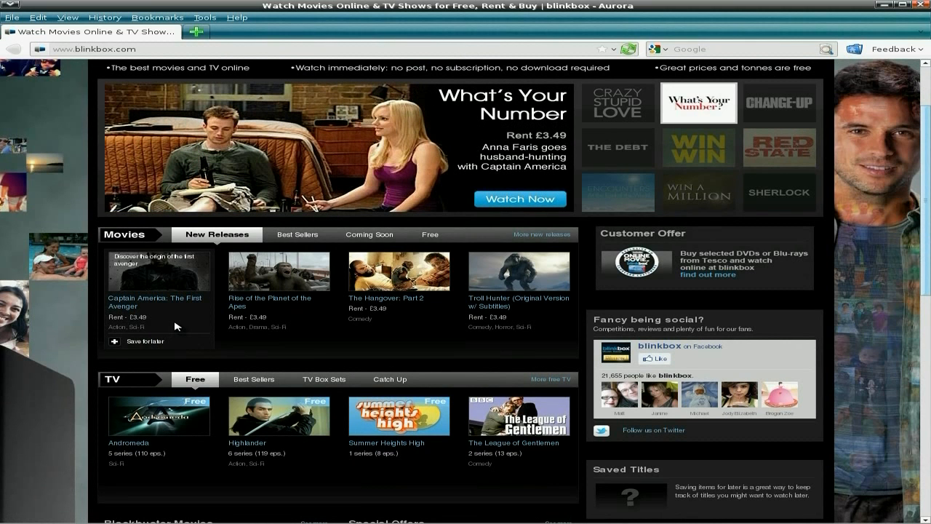
pyautogui.moveTo(217, 331)
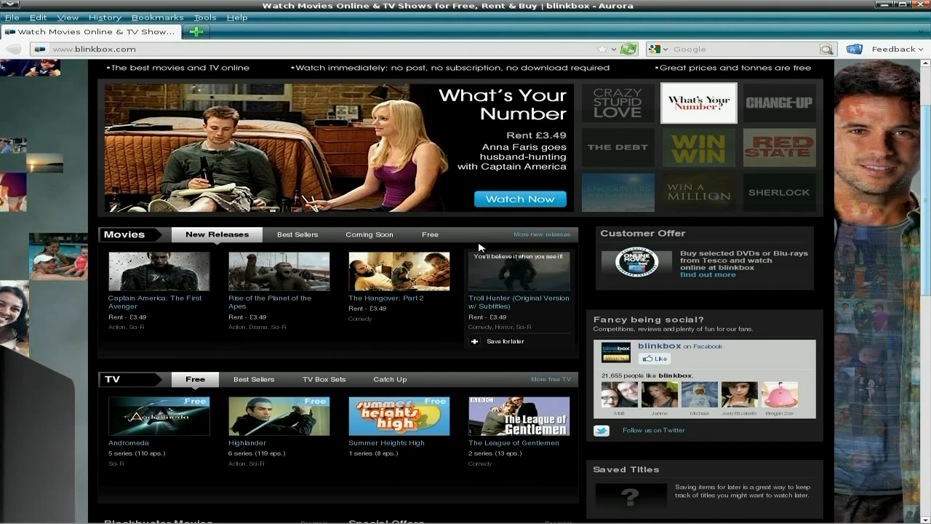
pyautogui.click(429, 234)
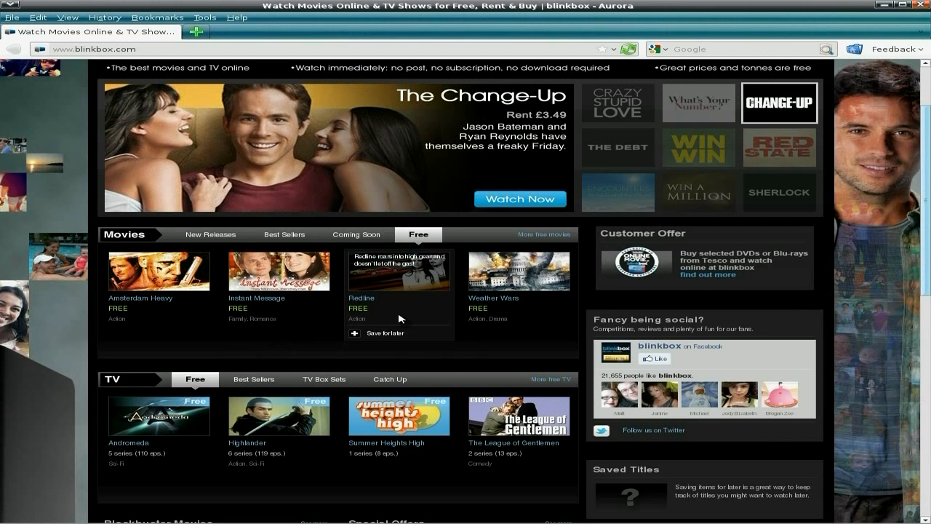
pyautogui.scroll(-3)
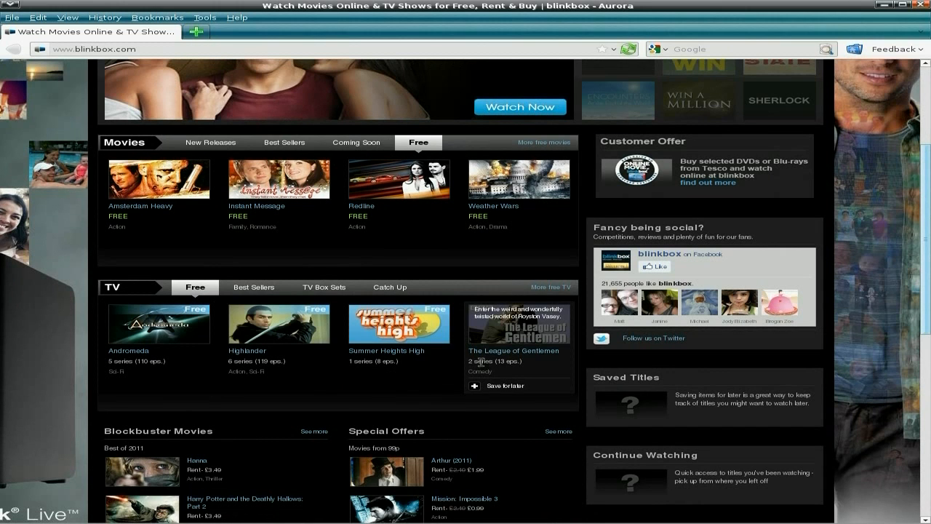
pyautogui.scroll(-3)
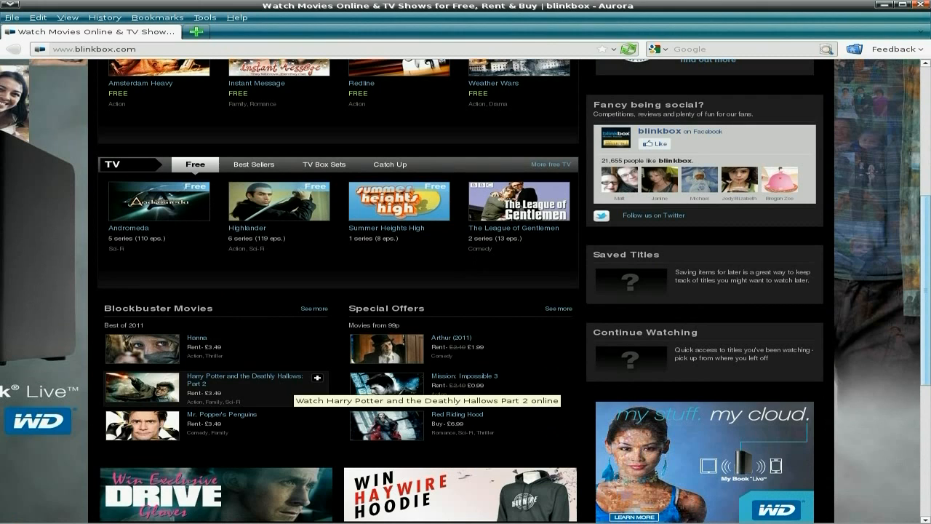
pyautogui.moveTo(492, 356)
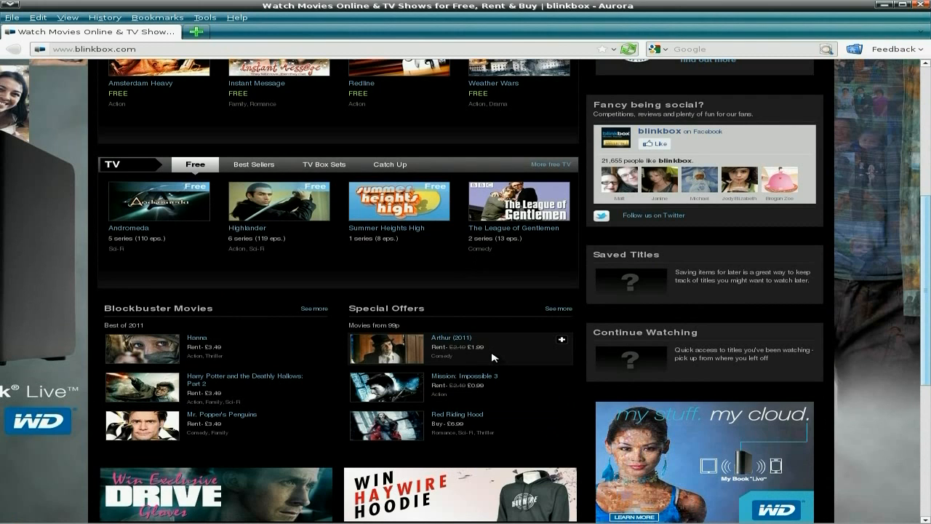
pyautogui.moveTo(505, 387)
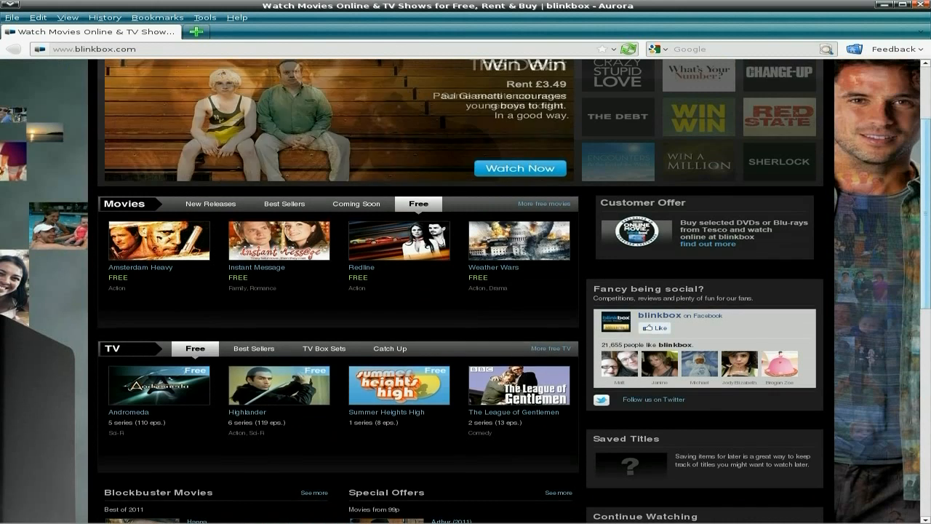
pyautogui.scroll(3)
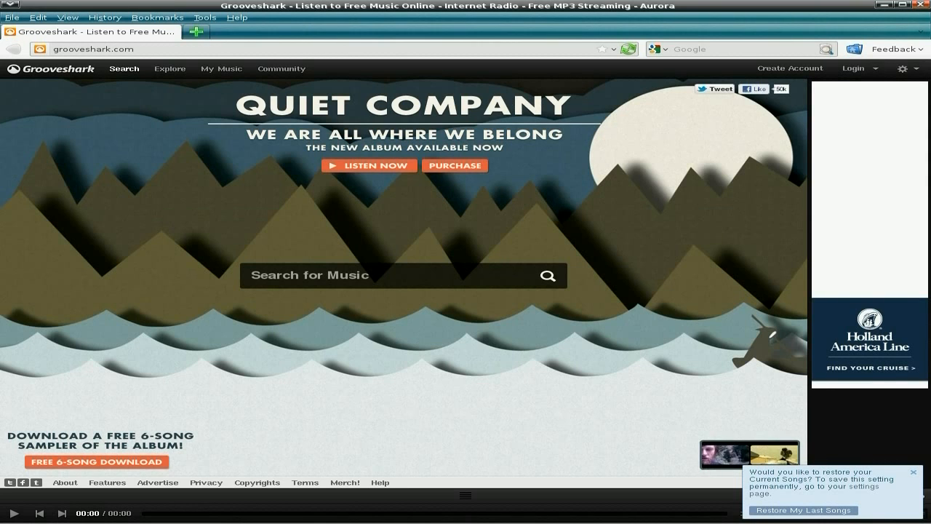
# Step: Search Grooveshark for the Notourious b i g suggestion from typing 'not'
pyautogui.write('notour')
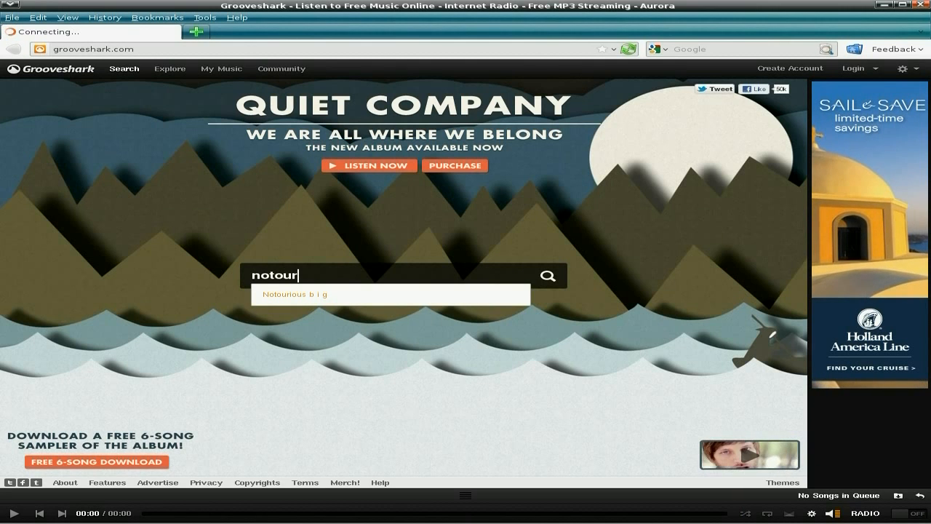
pyautogui.click(299, 294)
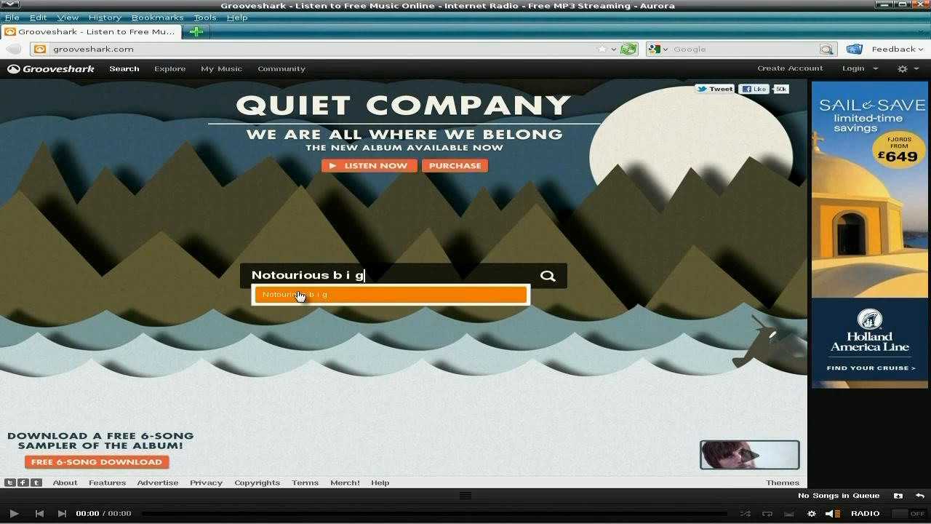
pyautogui.click(297, 294)
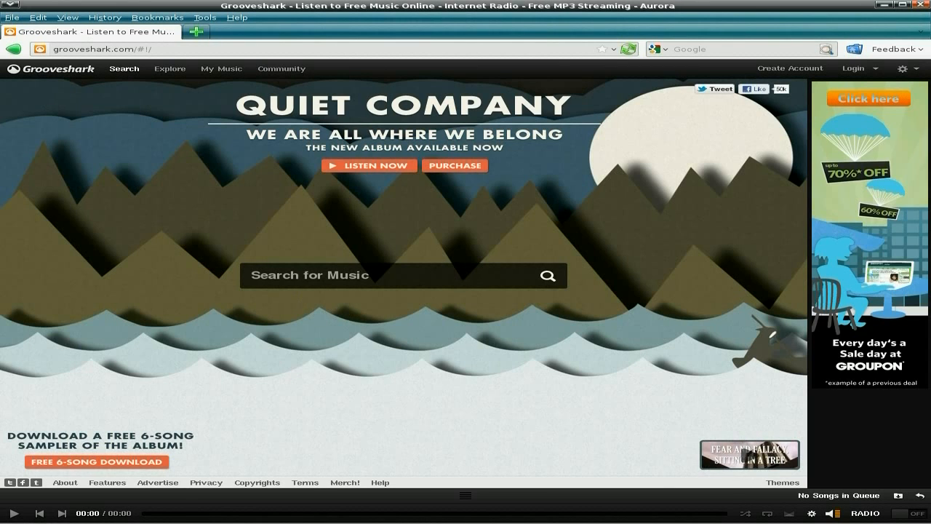
# Step: Search 'leve' and go to the Level 42 artist page
pyautogui.write('level 42')
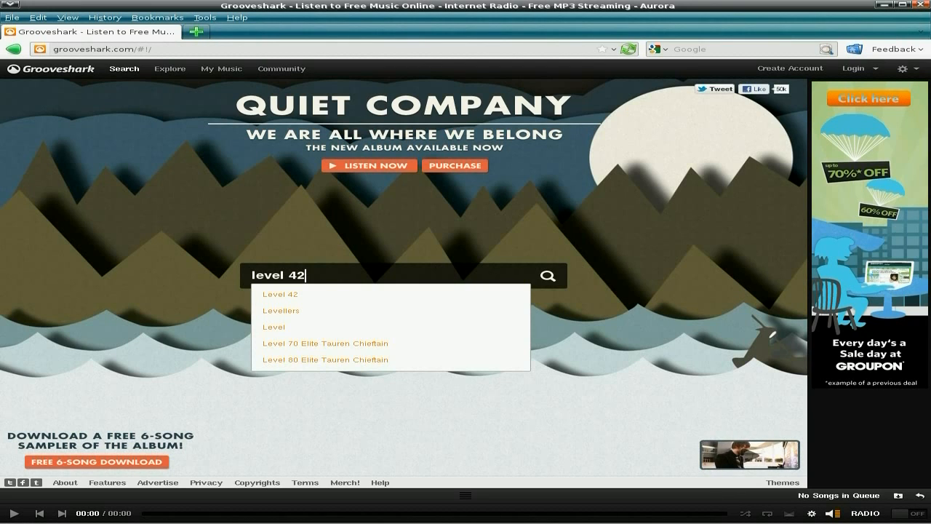
pyautogui.click(280, 294)
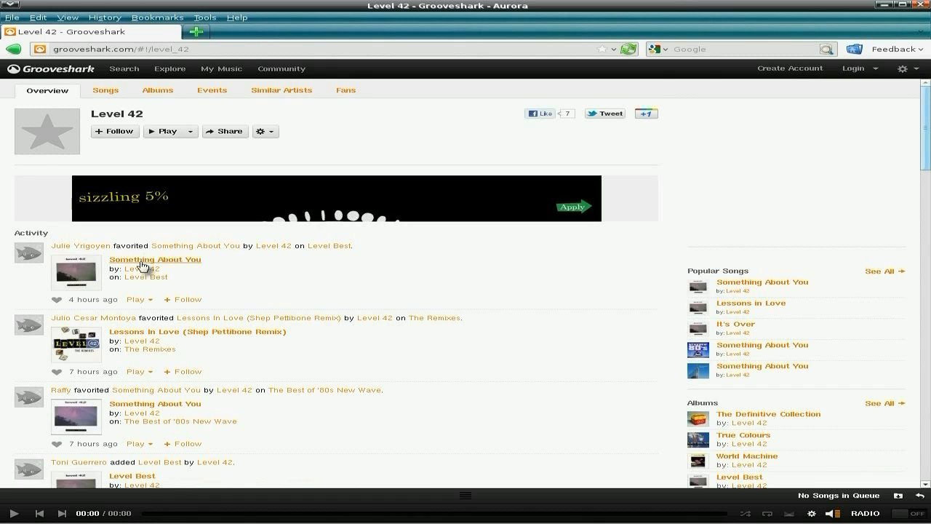
pyautogui.scroll(-3)
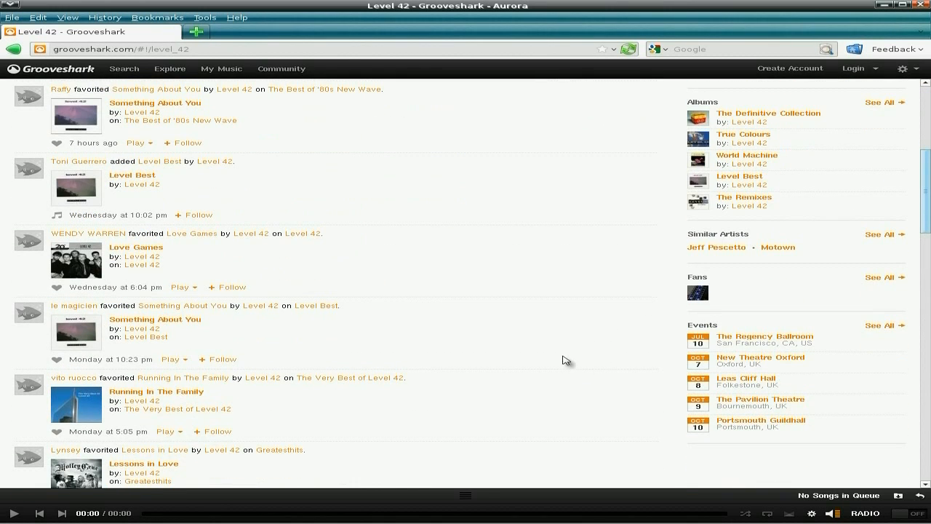
pyautogui.scroll(-3)
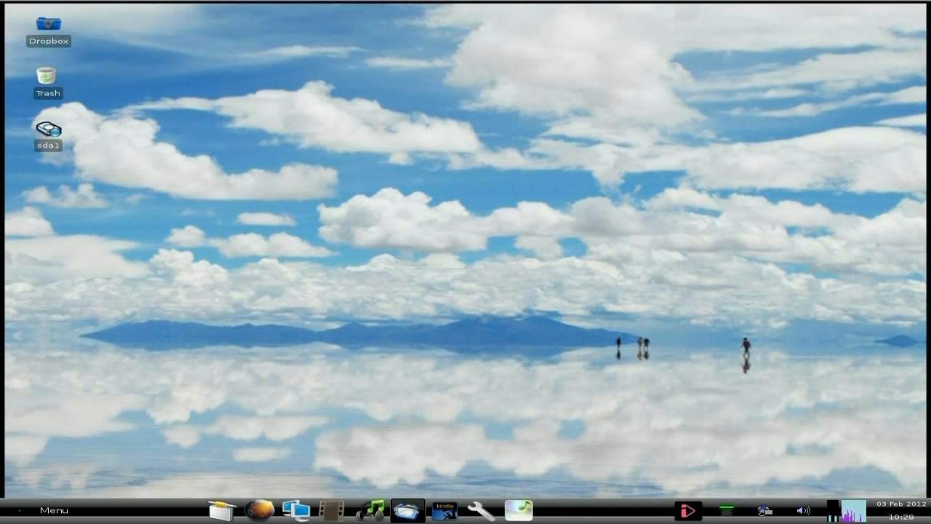
# Step: Launch the TVCatchup live TV website from the taskbar launcher
pyautogui.click(408, 509)
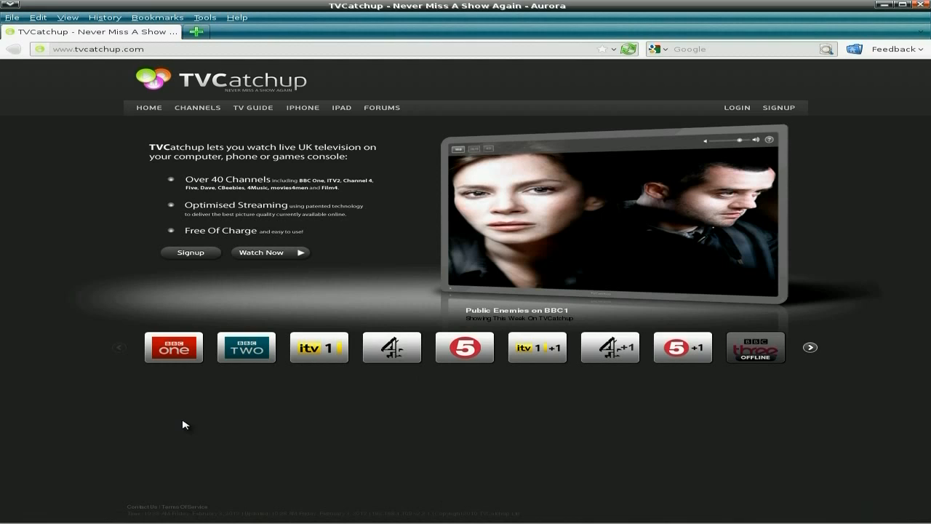
pyautogui.moveTo(873, 371)
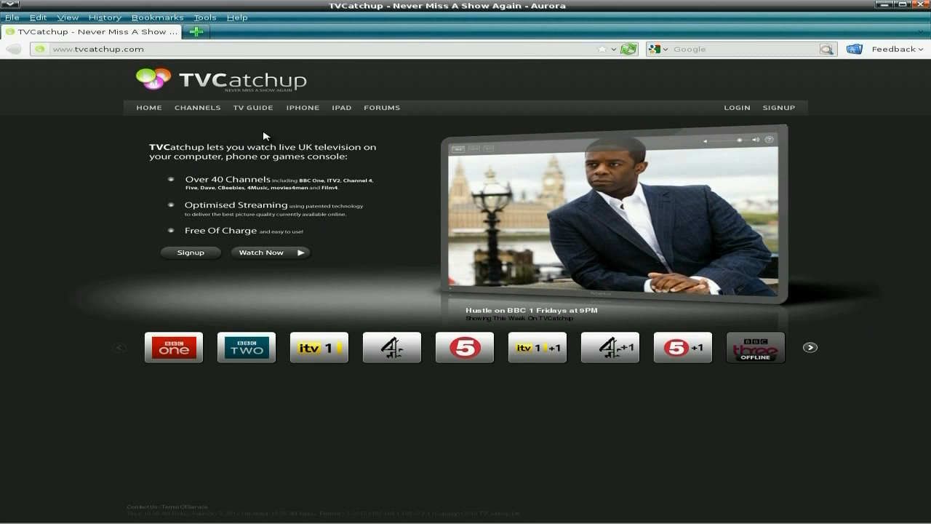
pyautogui.moveTo(358, 128)
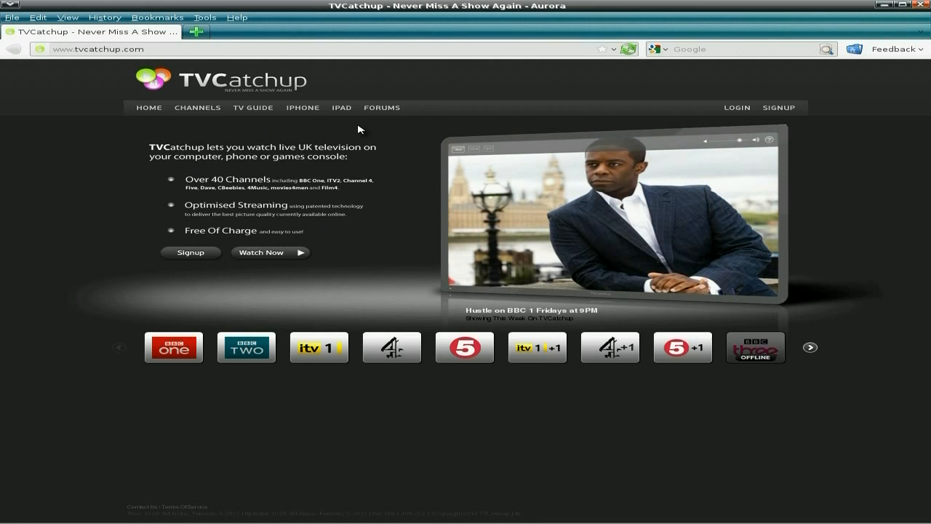
pyautogui.moveTo(924, 203)
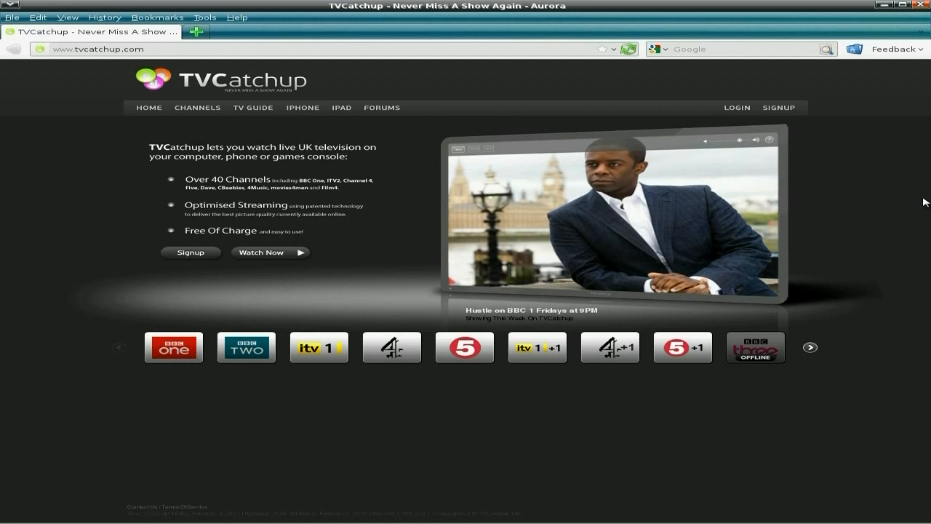
pyautogui.moveTo(885, 157)
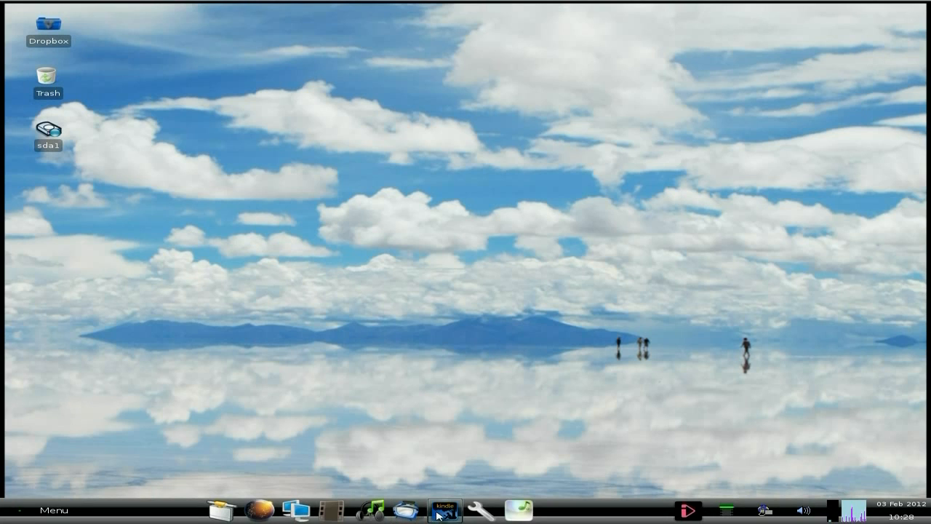
pyautogui.moveTo(443, 510)
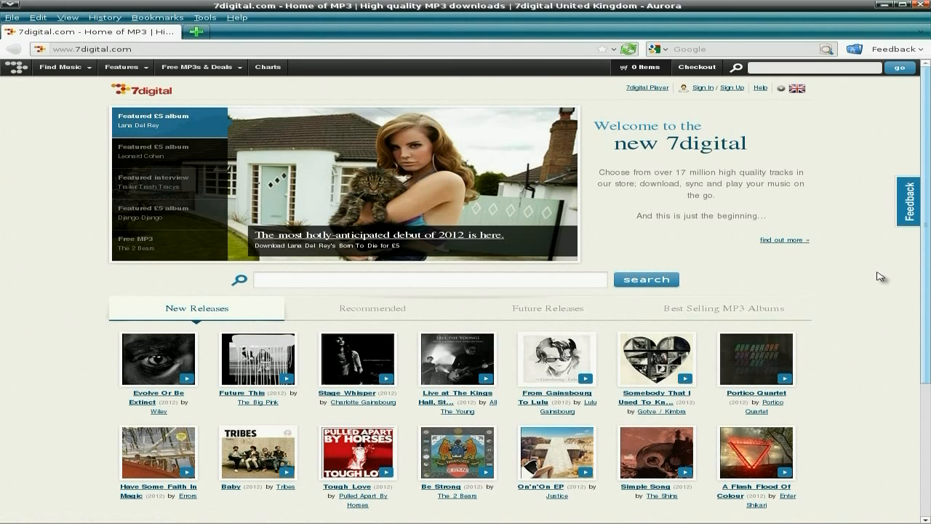
pyautogui.click(169, 152)
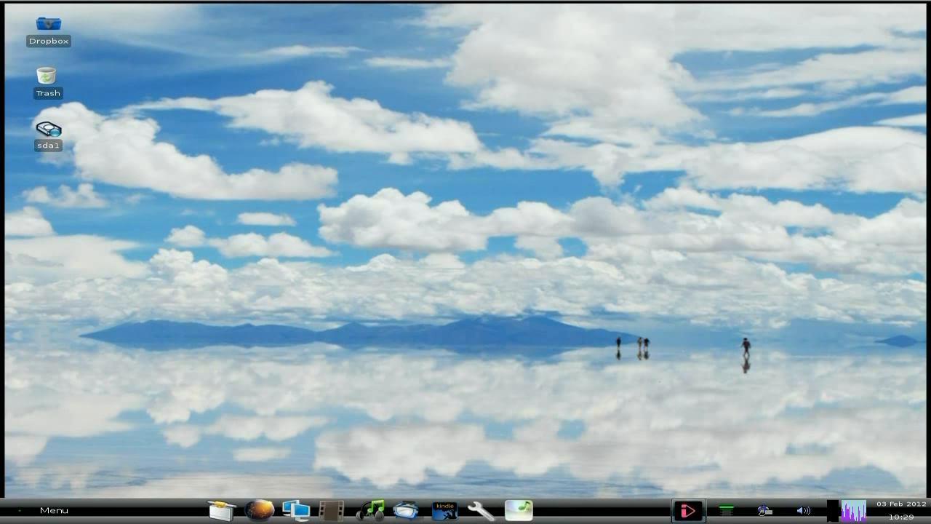
pyautogui.click(688, 509)
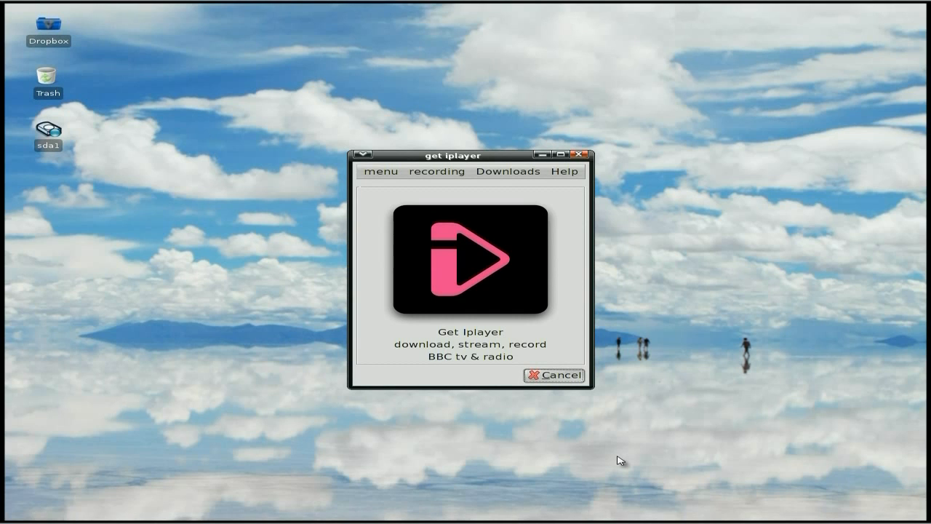
pyautogui.moveTo(434, 160)
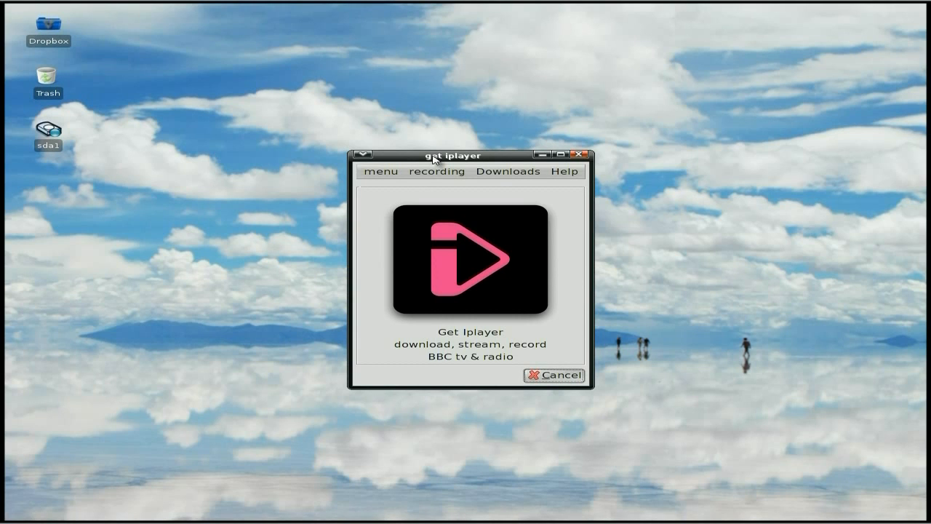
pyautogui.moveTo(449, 154); pyautogui.dragTo(443, 105)
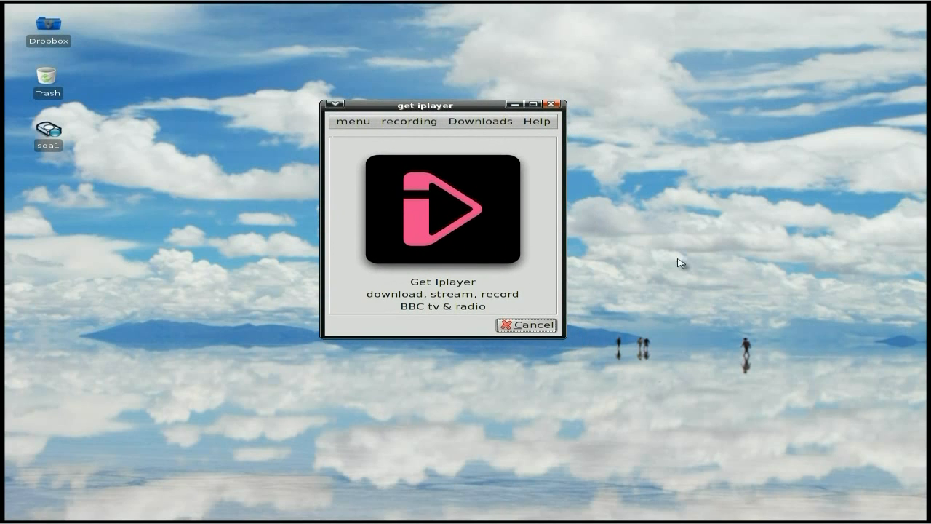
pyautogui.moveTo(669, 294)
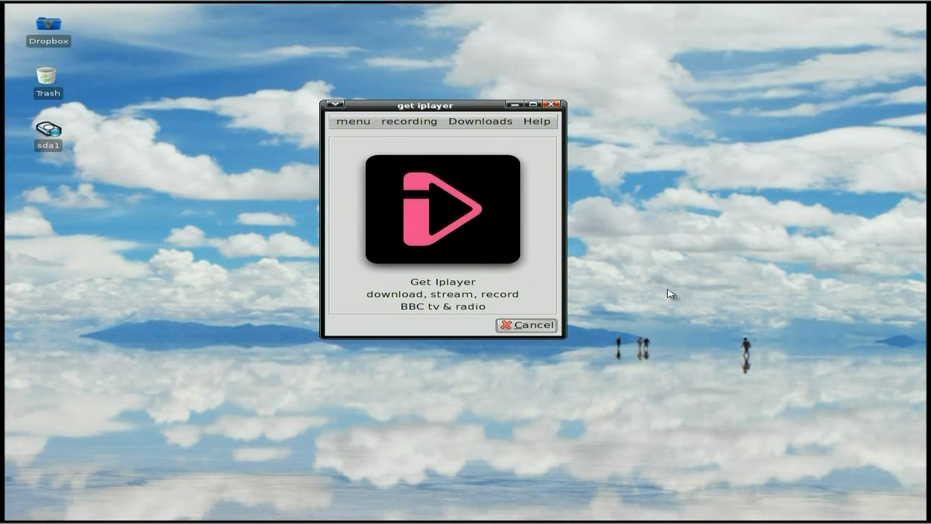
pyautogui.moveTo(596, 285)
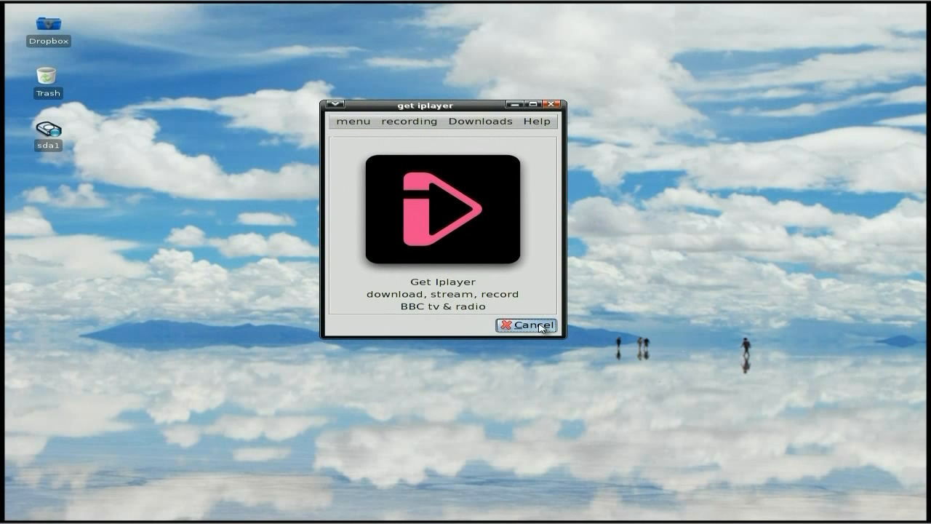
pyautogui.click(527, 326)
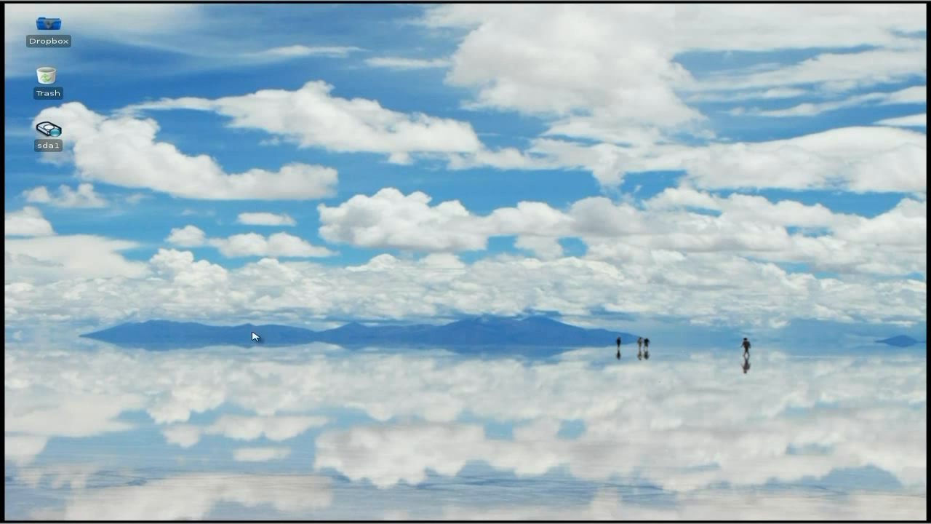
# Step: Bring up the main application menu from the Menu button
pyautogui.click(35, 509)
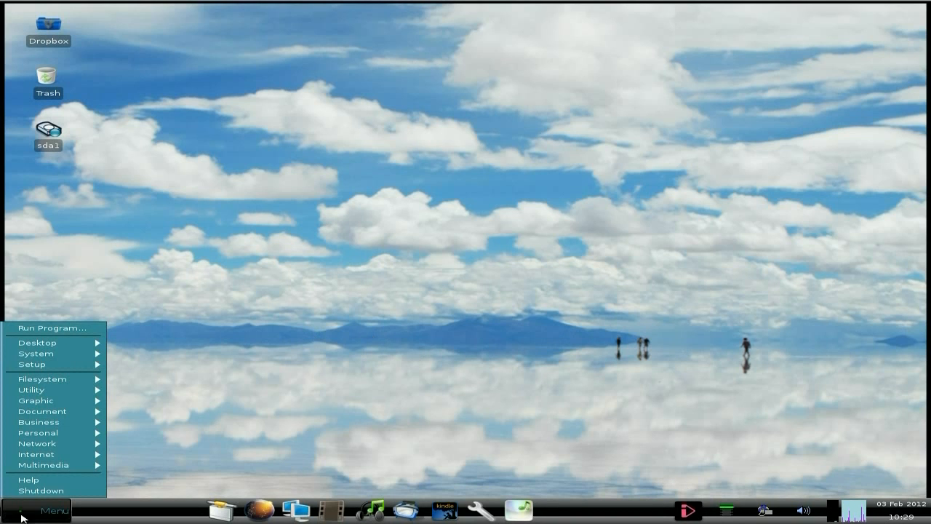
pyautogui.moveTo(51, 422)
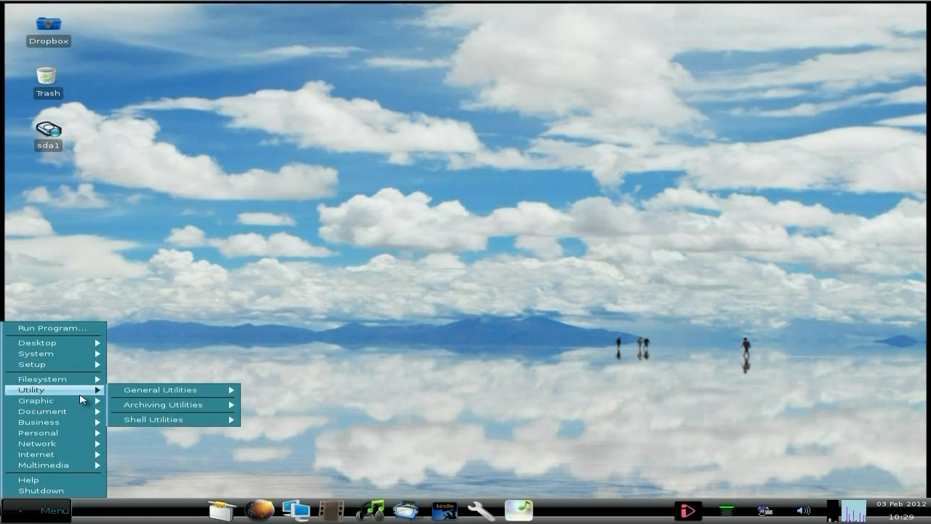
pyautogui.moveTo(35, 400)
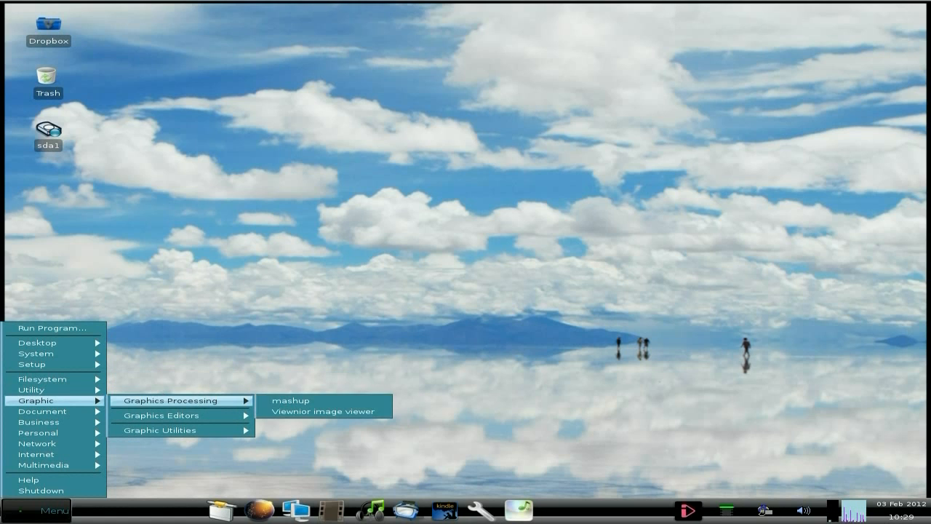
pyautogui.moveTo(168, 415)
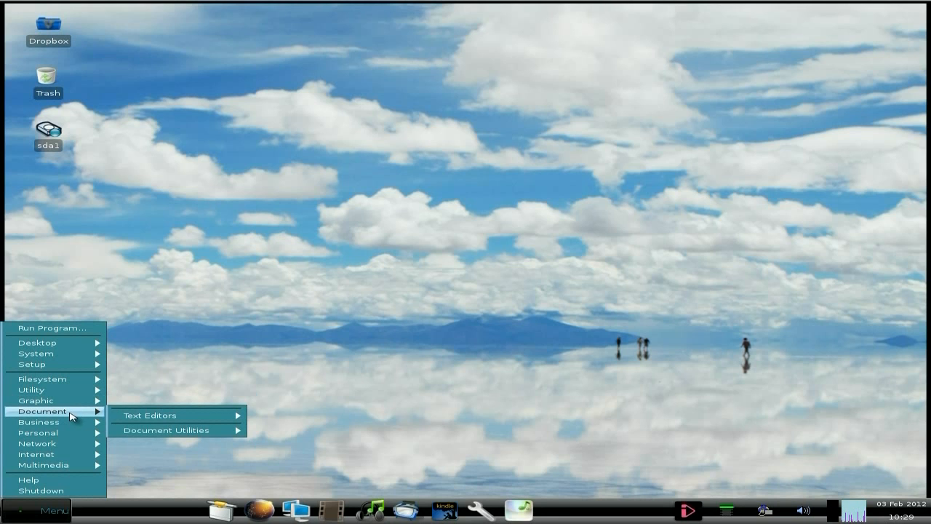
pyautogui.moveTo(76, 429)
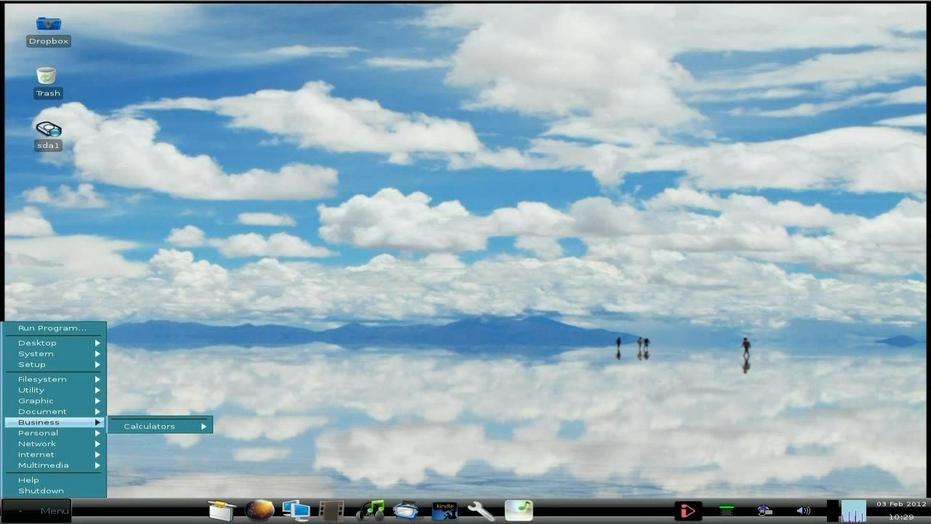
pyautogui.moveTo(56, 379)
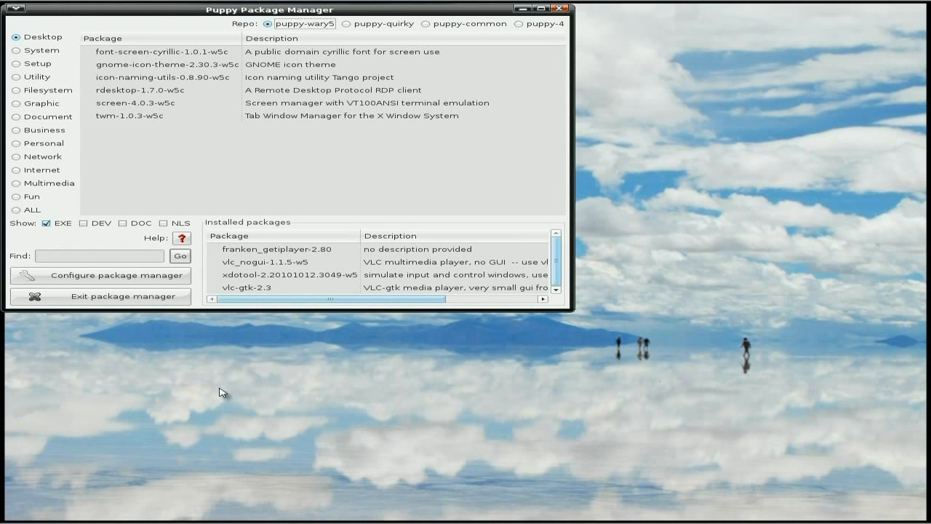
# Step: Browse the Multimedia and Internet package categories, then close Puppy Package Manager
pyautogui.click(32, 195)
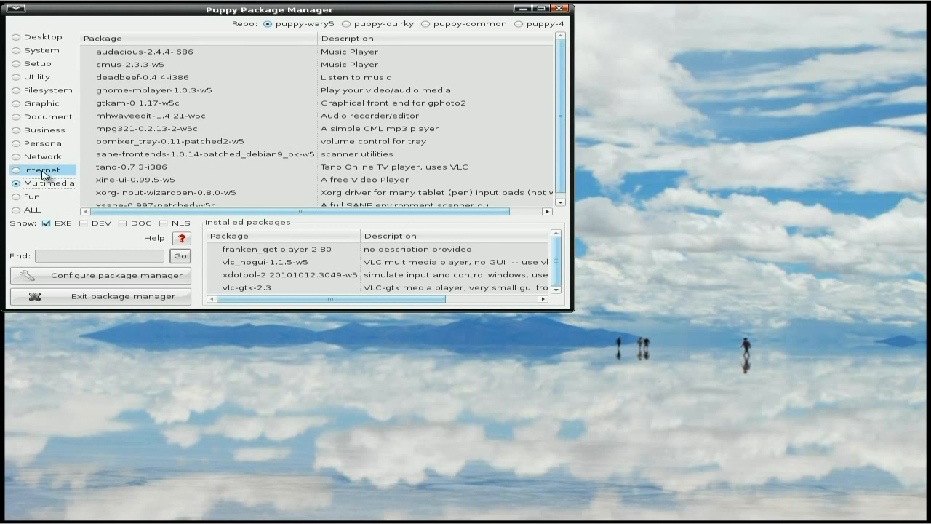
pyautogui.click(41, 169)
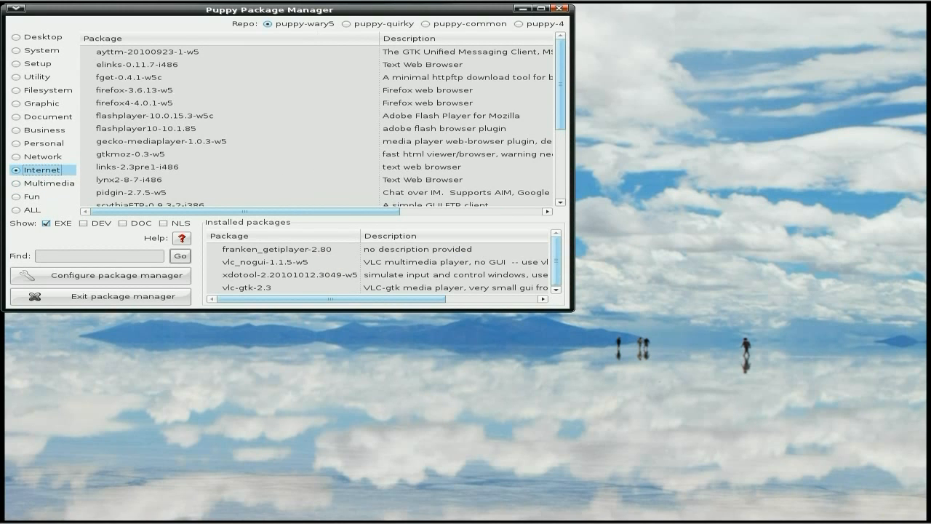
pyautogui.moveTo(275, 164)
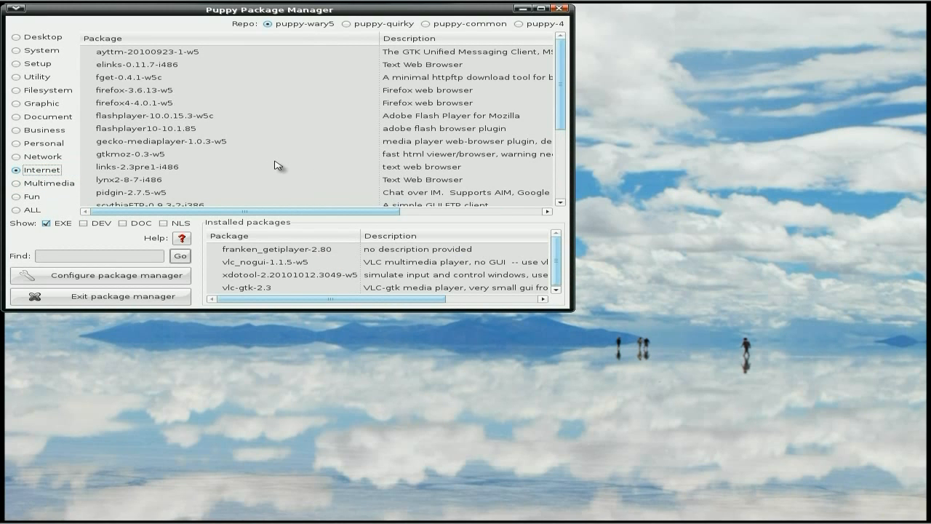
pyautogui.moveTo(286, 153)
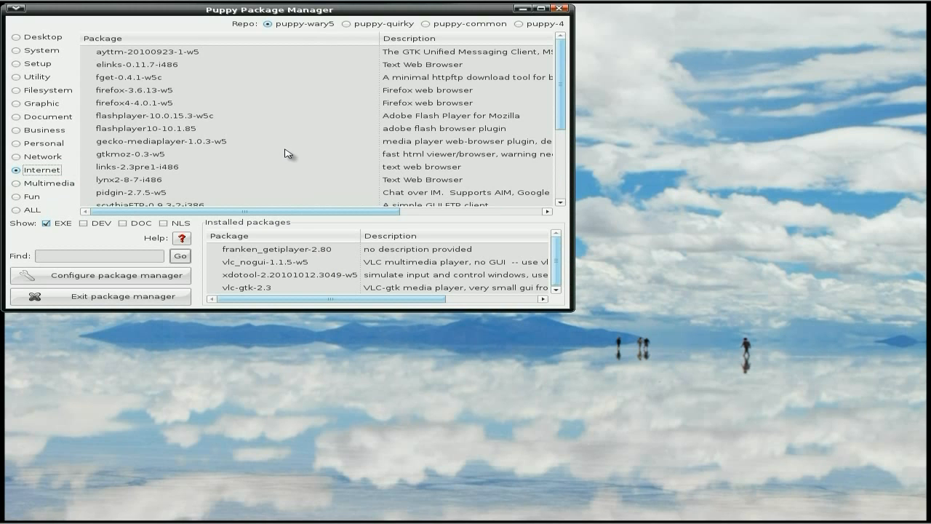
pyautogui.scroll(-3)
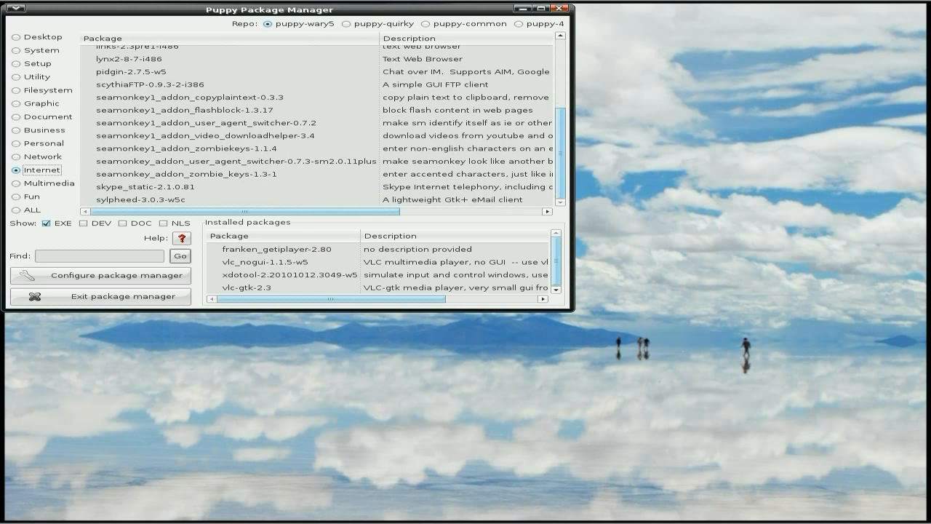
pyautogui.moveTo(246, 198)
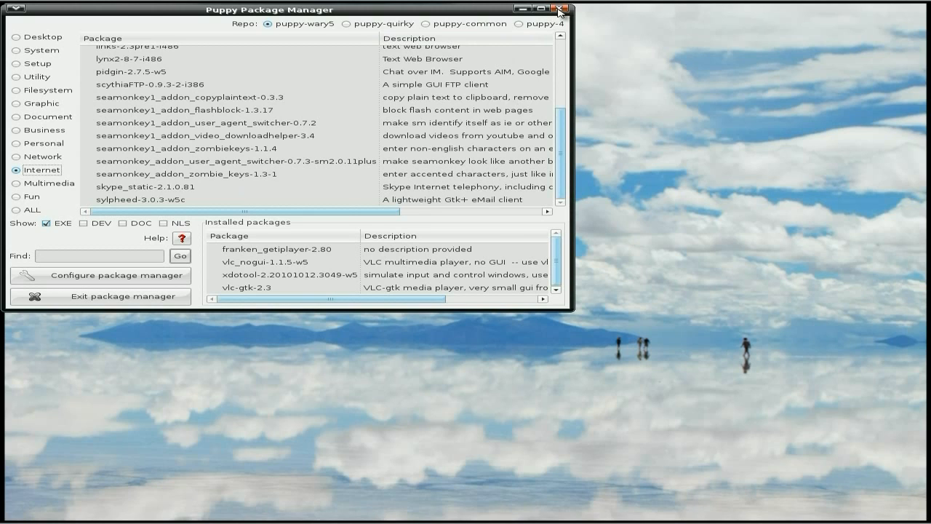
pyautogui.click(559, 9)
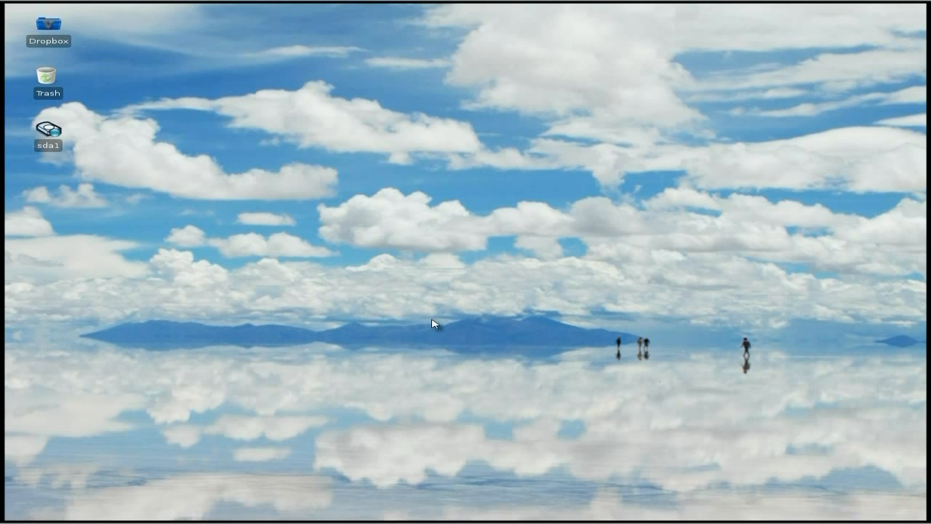
pyautogui.moveTo(436, 304)
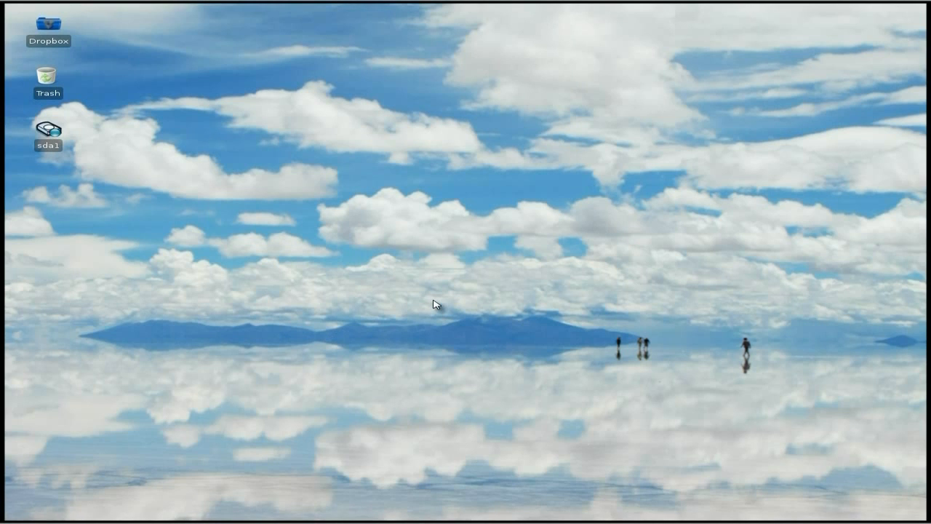
pyautogui.moveTo(422, 276)
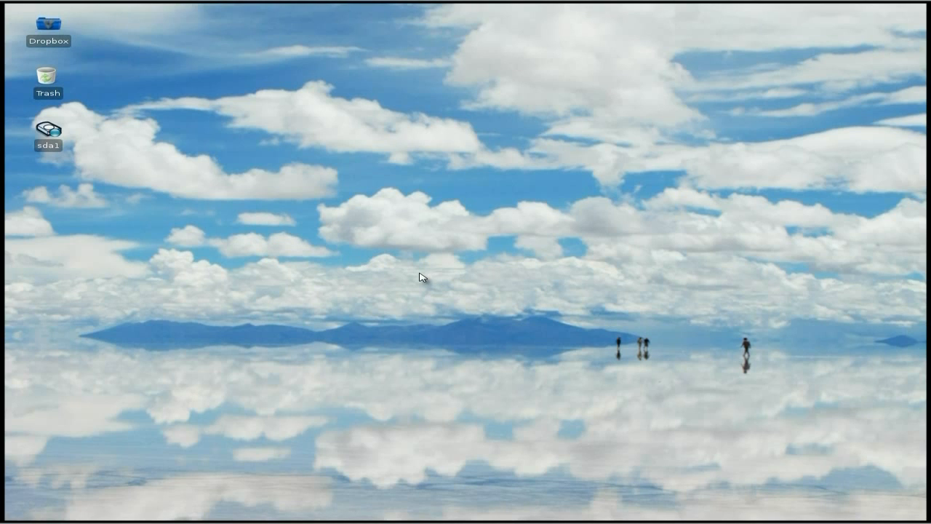
pyautogui.moveTo(497, 262)
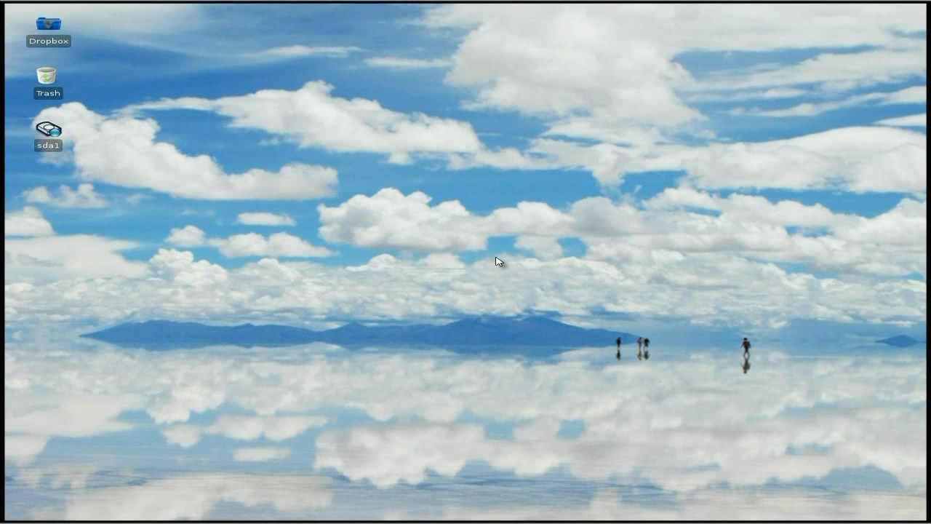
pyautogui.moveTo(407, 332)
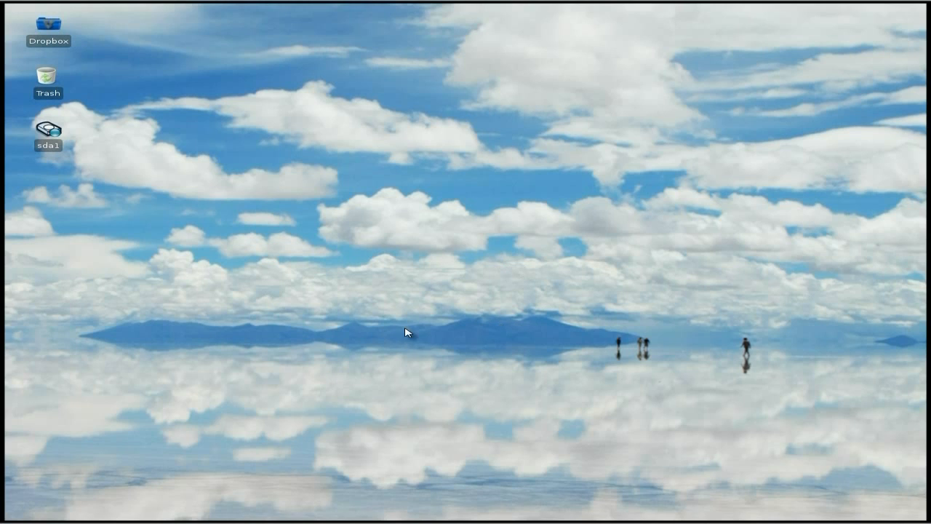
pyautogui.moveTo(471, 311)
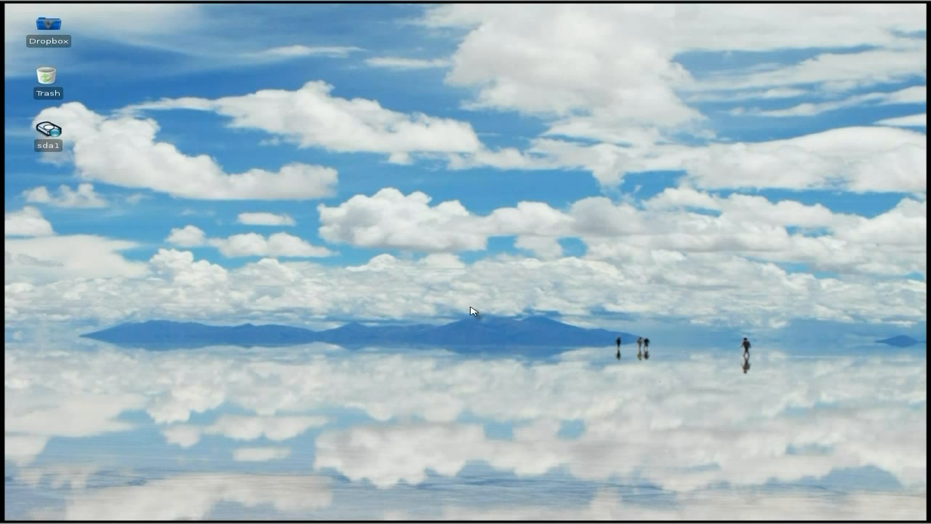
pyautogui.moveTo(460, 298)
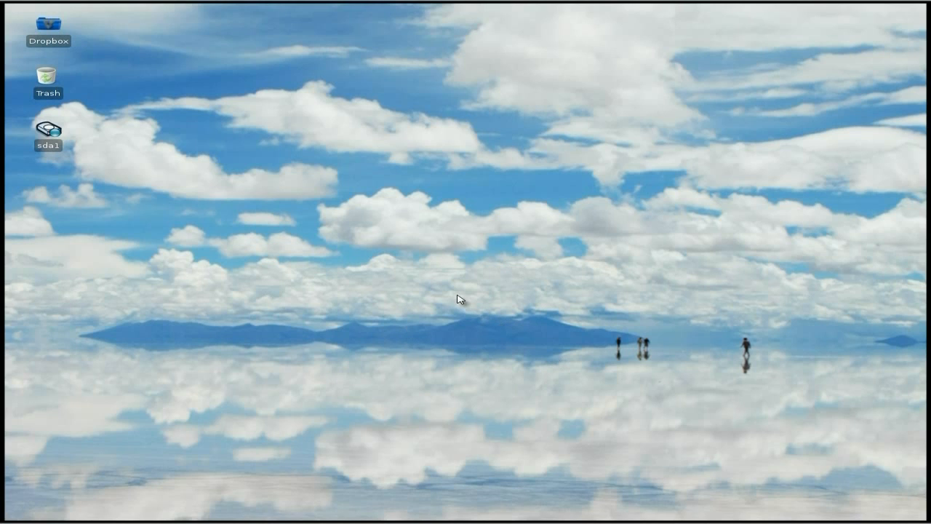